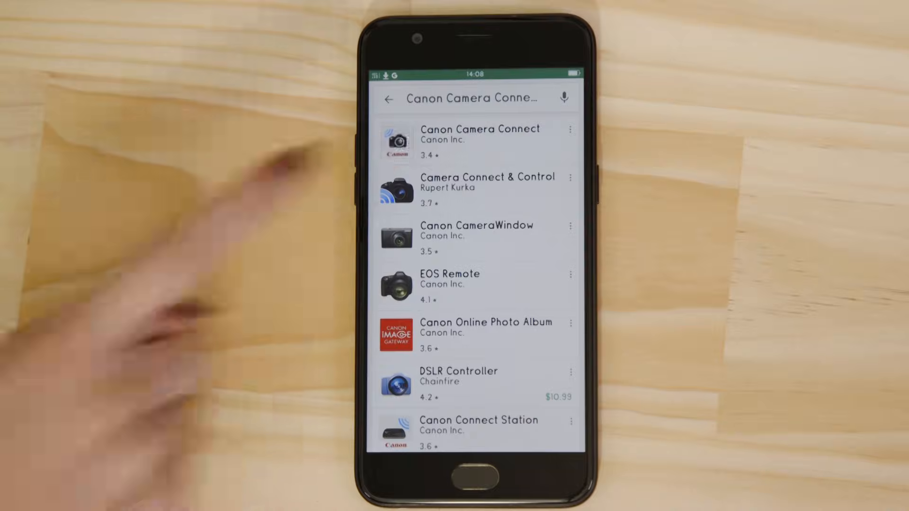
Install Canon Camera Connect from its Play Store page, accept its permissions and launch it
click(479, 137)
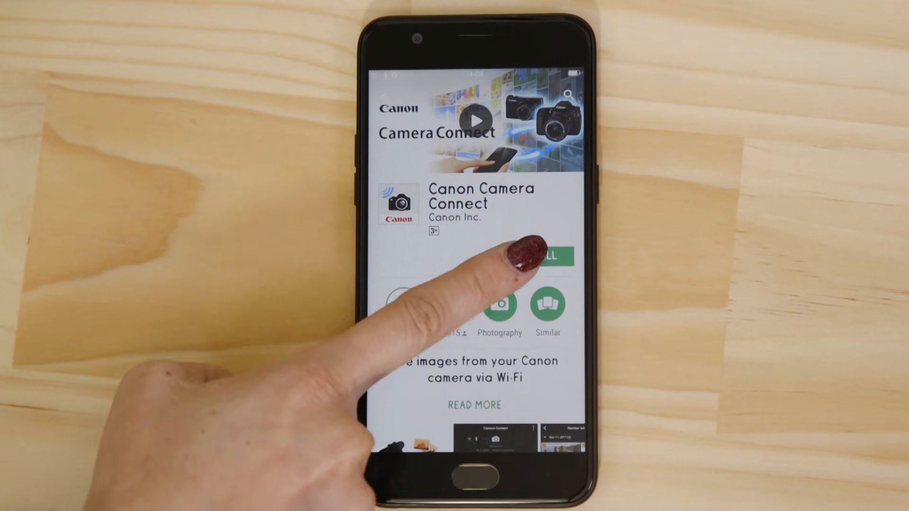
click(545, 257)
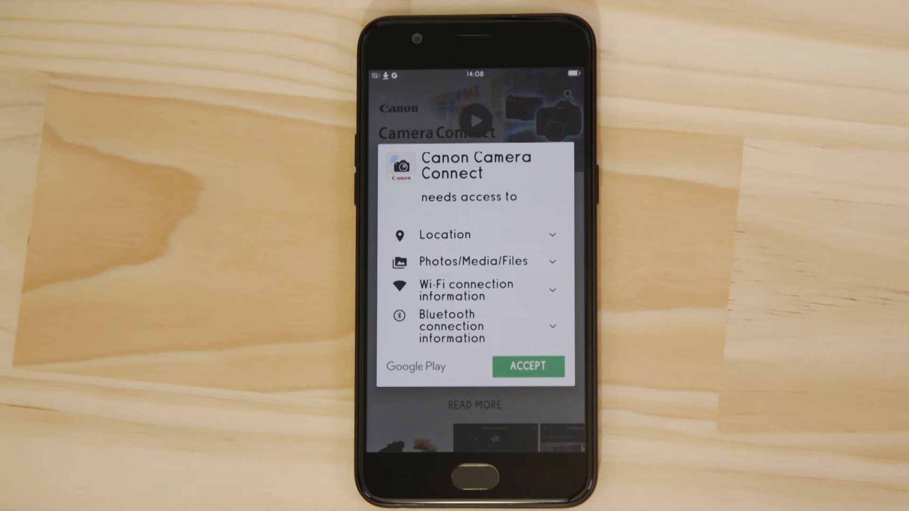
click(529, 366)
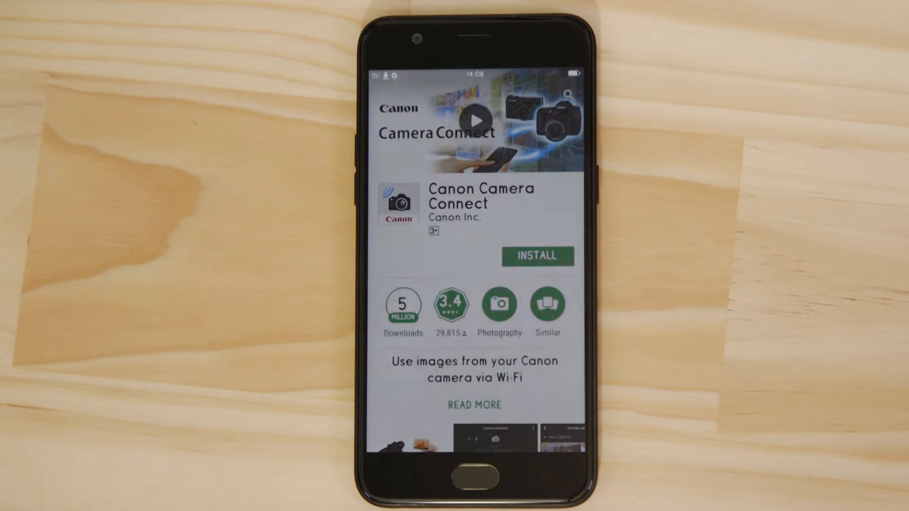
click(536, 256)
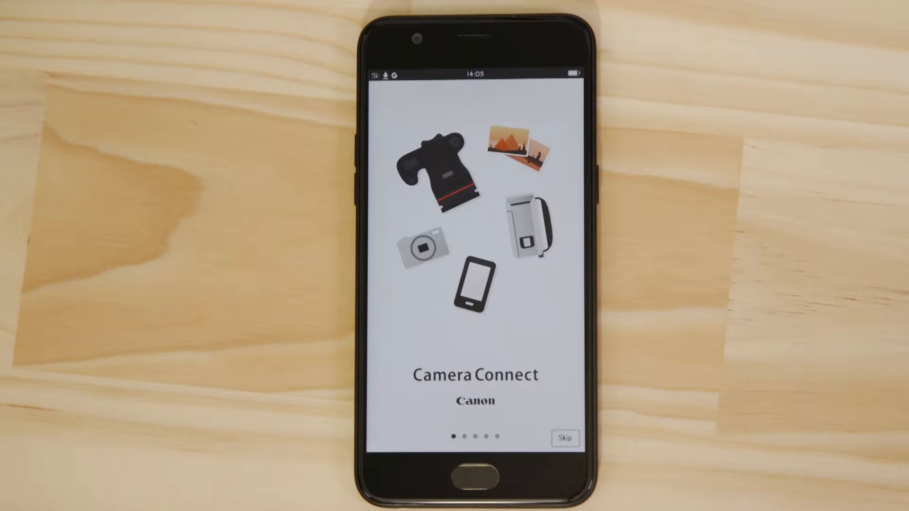
Swipe past the intro pages and choose Connect to Camera on the last one
scroll(left, 3)
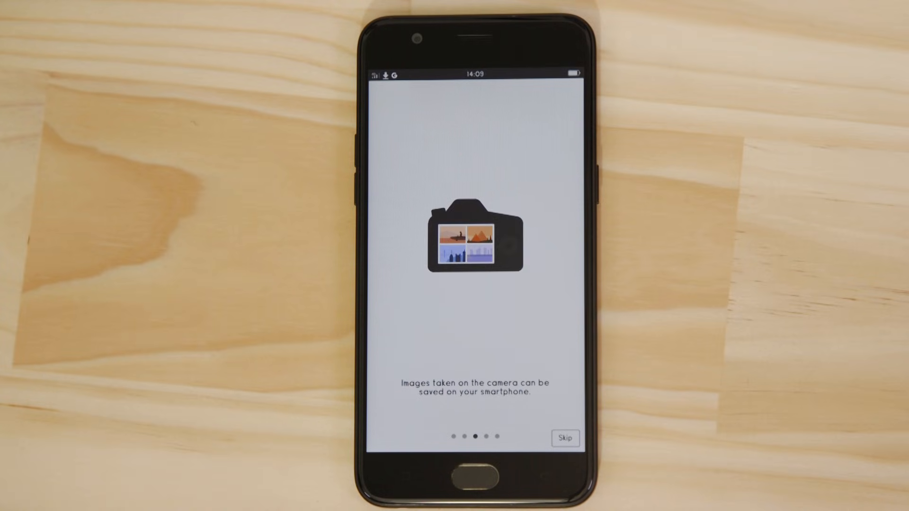
scroll(left, 3)
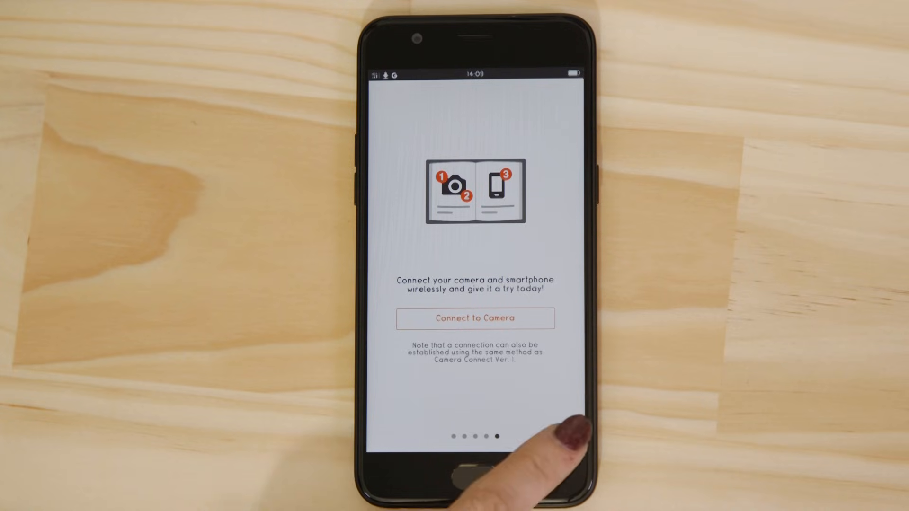
click(474, 319)
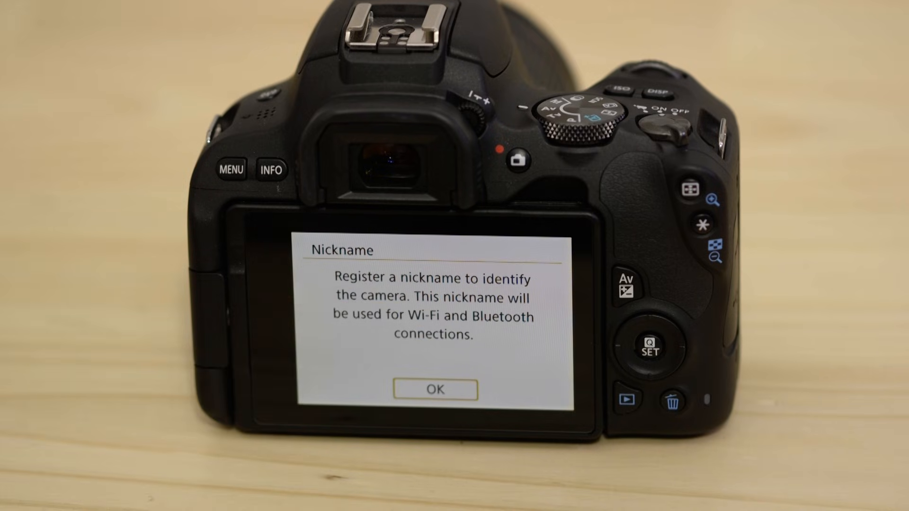
Confirm OK on the camera's Nickname registration message in wireless settings
click(434, 389)
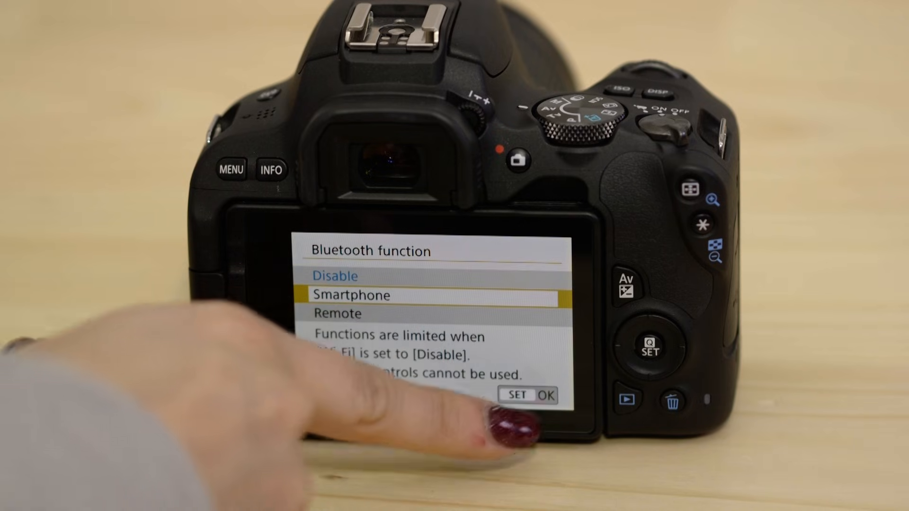
Choose Smartphone as Bluetooth function, answer the QR prompt and approve pairing with CPH1701
click(526, 396)
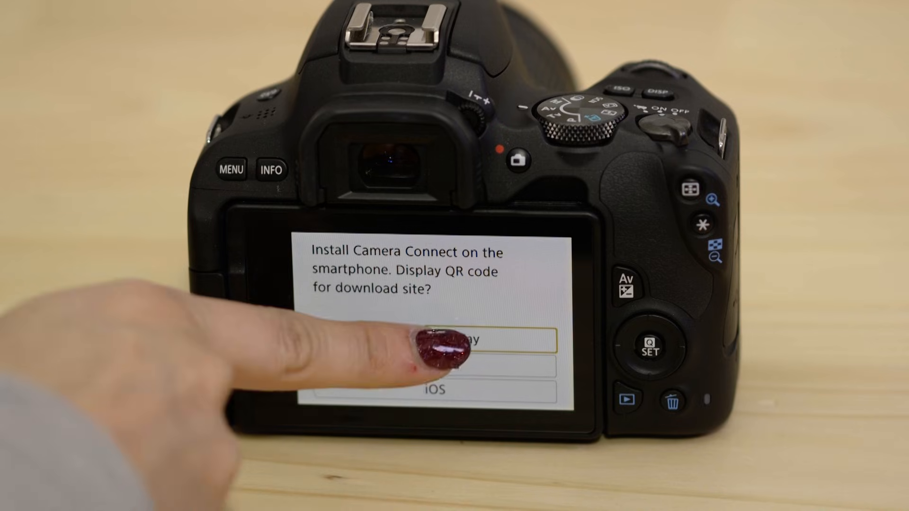
click(458, 339)
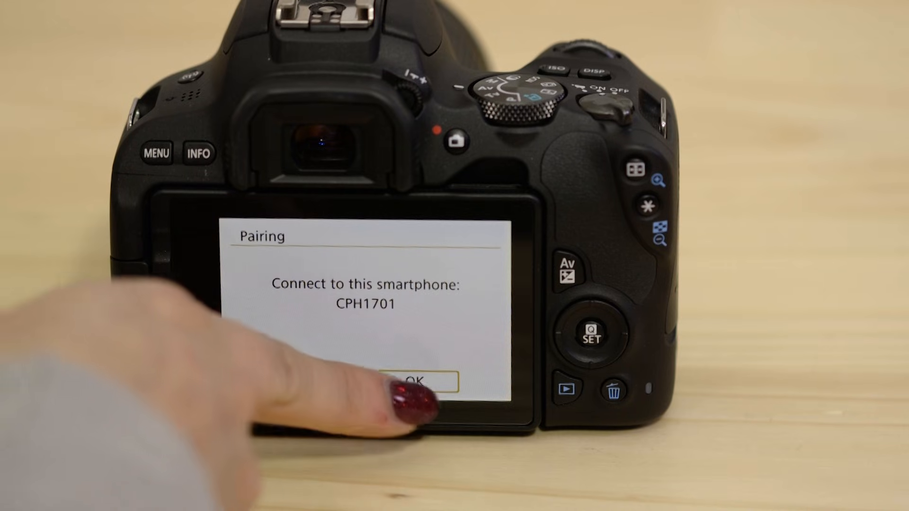
click(414, 381)
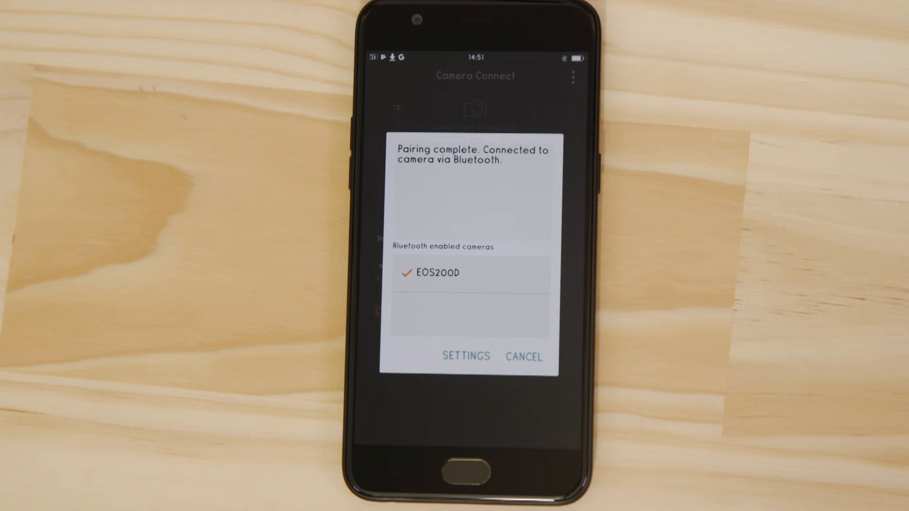
Dismiss the 'Pairing complete' message listing the EOS200D
click(522, 357)
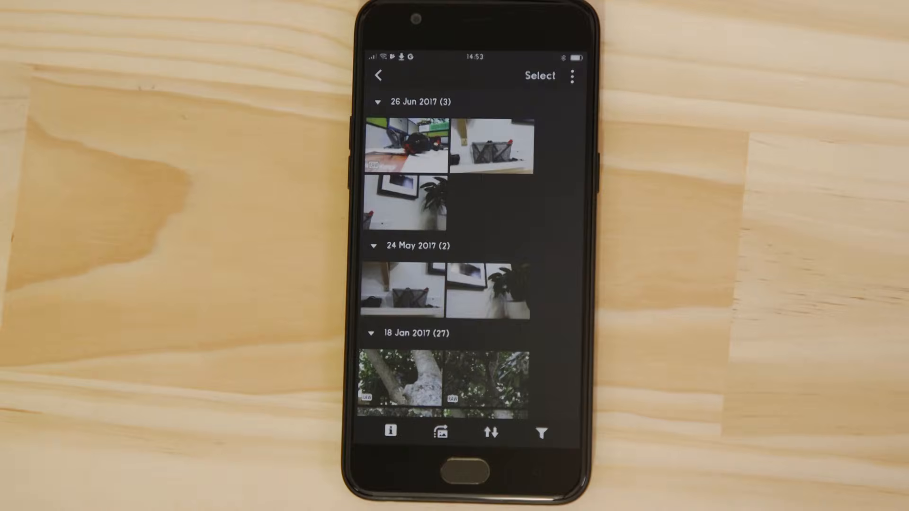
Scroll the camera's thumbnail grid, view the waterside photo, then return to the main screen
scroll(down, 3)
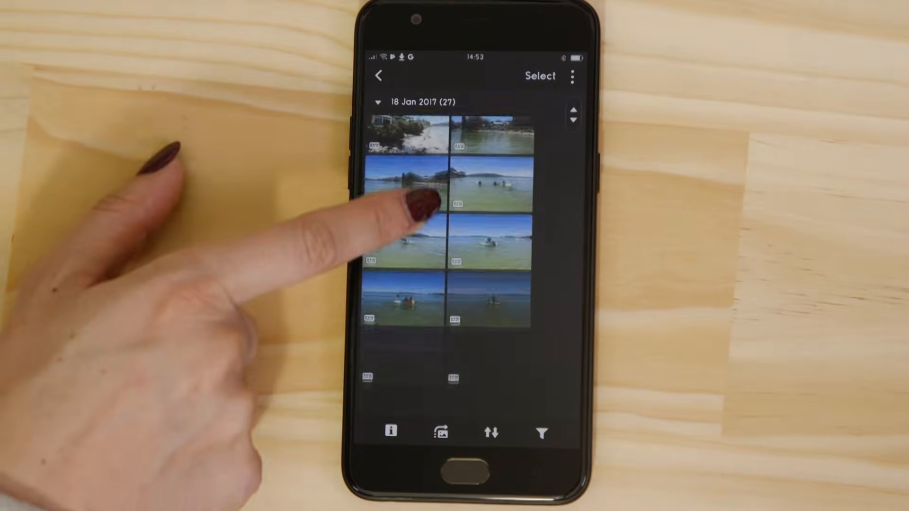
scroll(down, 3)
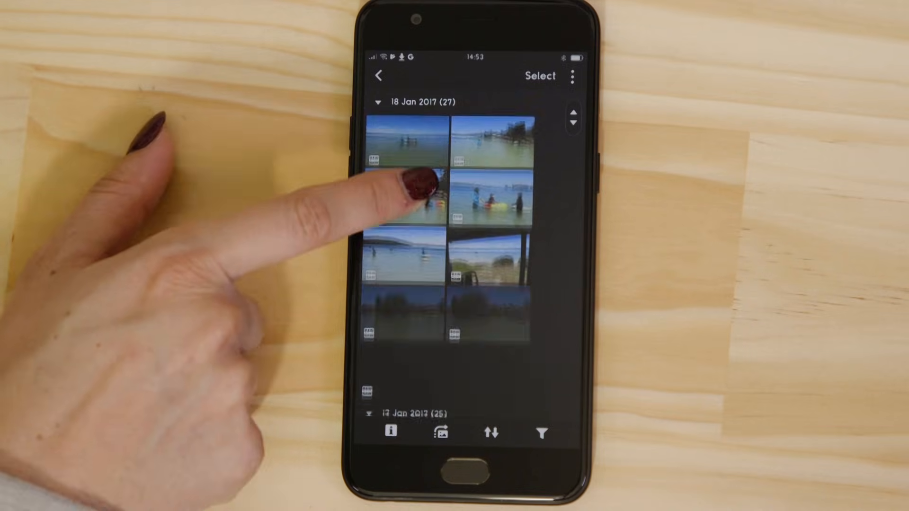
scroll(down, 3)
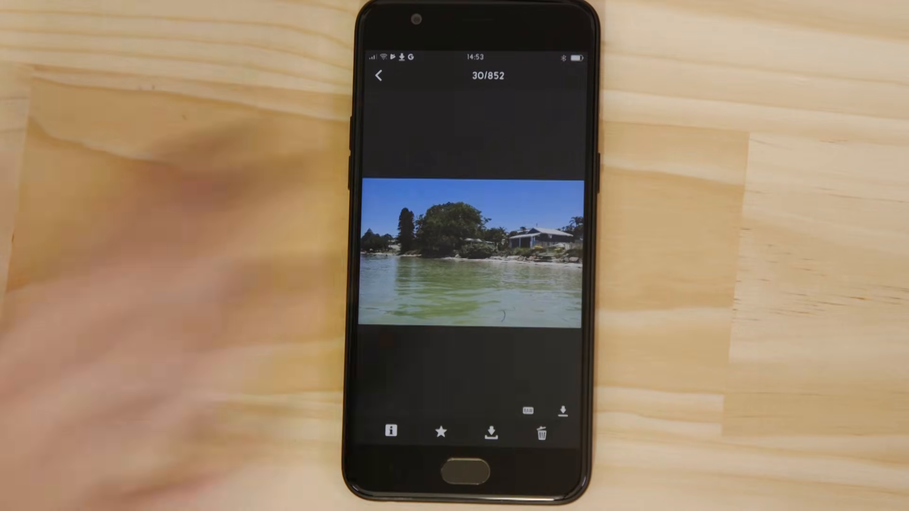
click(379, 76)
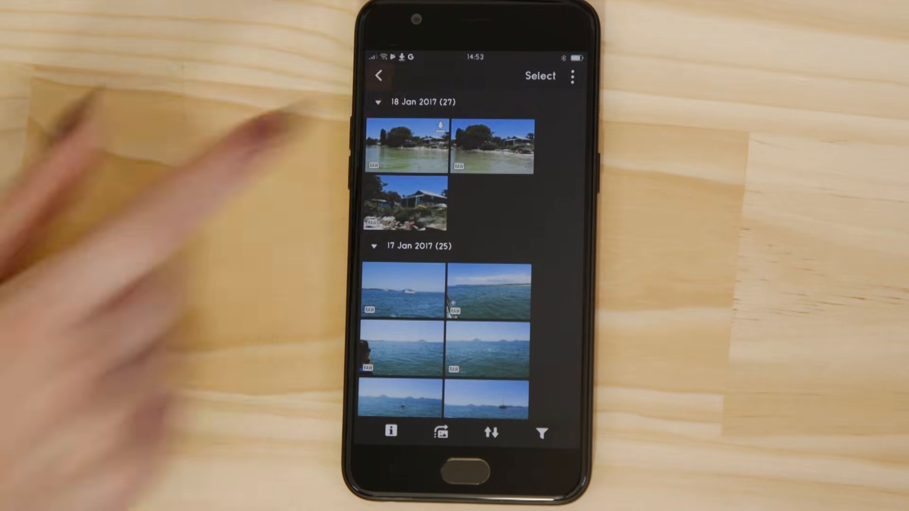
click(381, 76)
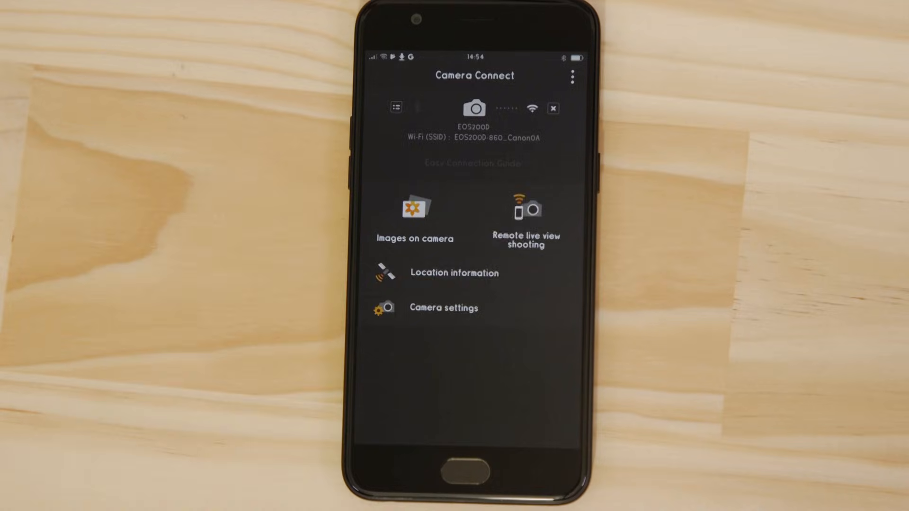
Start Remote live view shooting and set the AF point on the potted plant
click(526, 210)
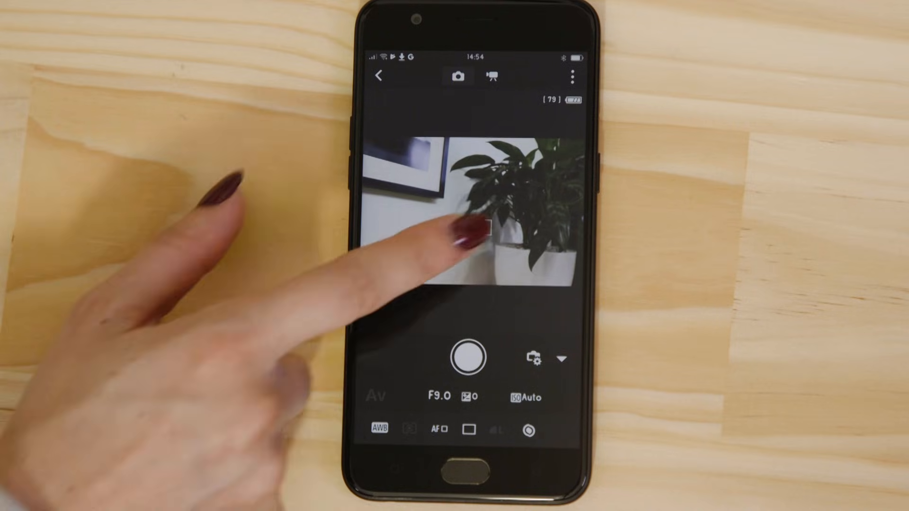
click(503, 218)
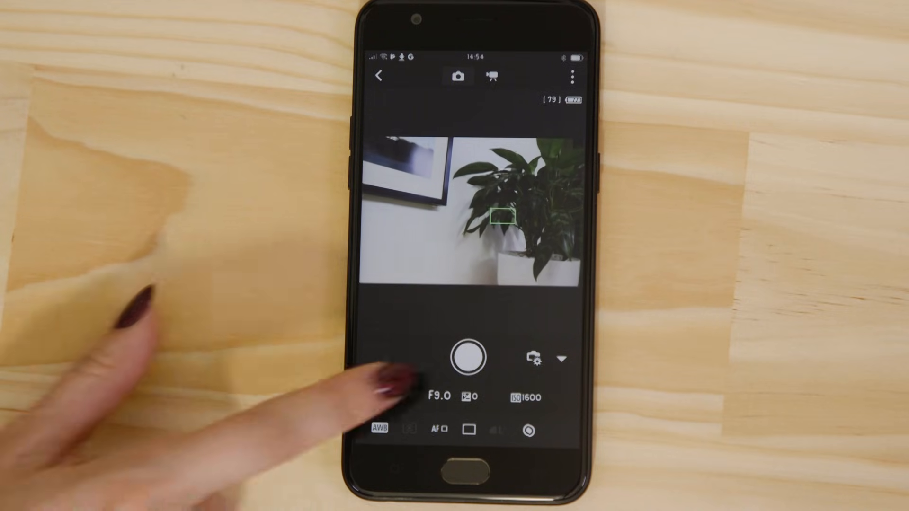
click(469, 357)
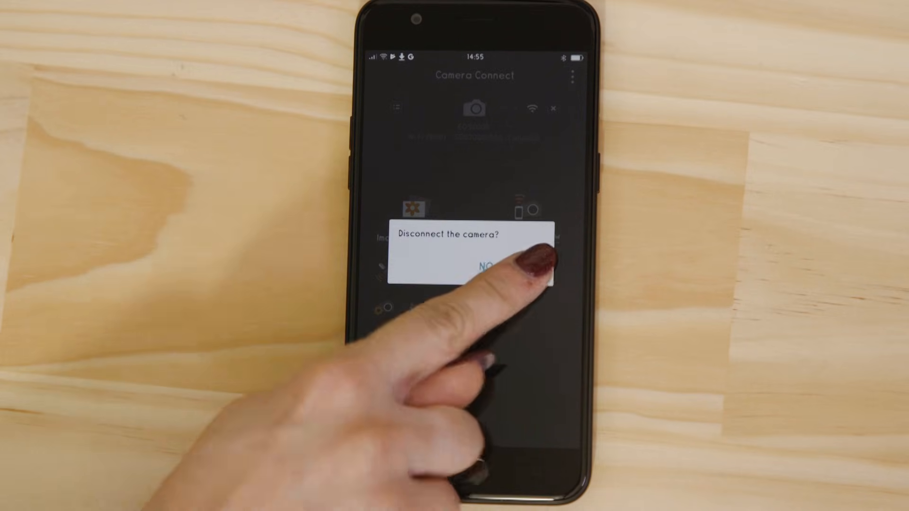
Confirm disconnecting the camera, then start Easy Connection Guide to reconnect over Wi-Fi
click(488, 265)
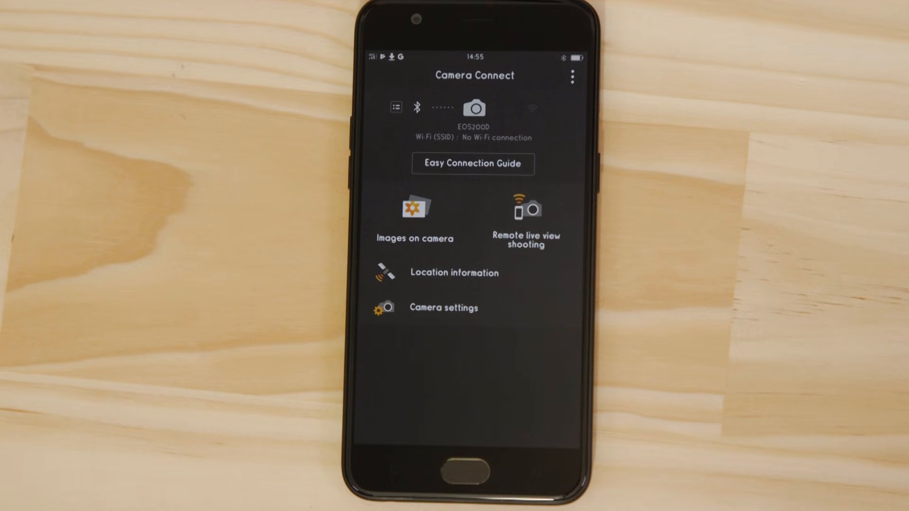
click(472, 164)
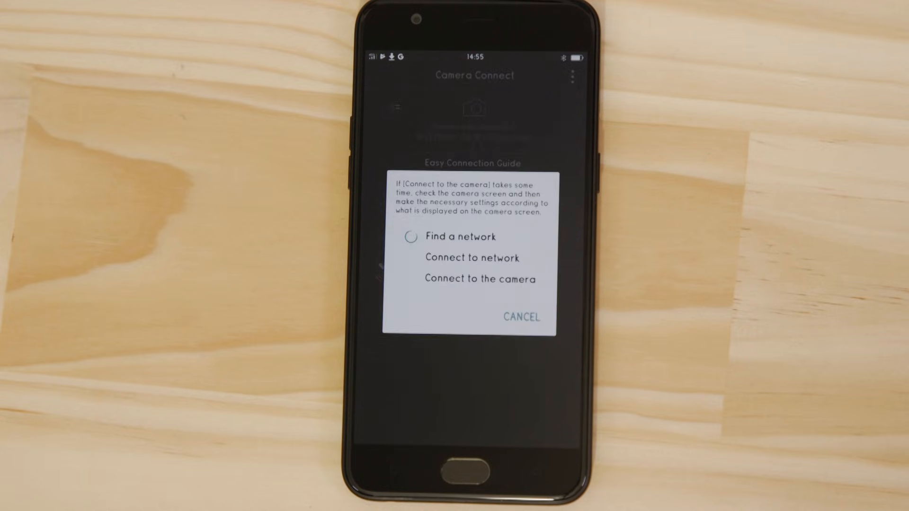